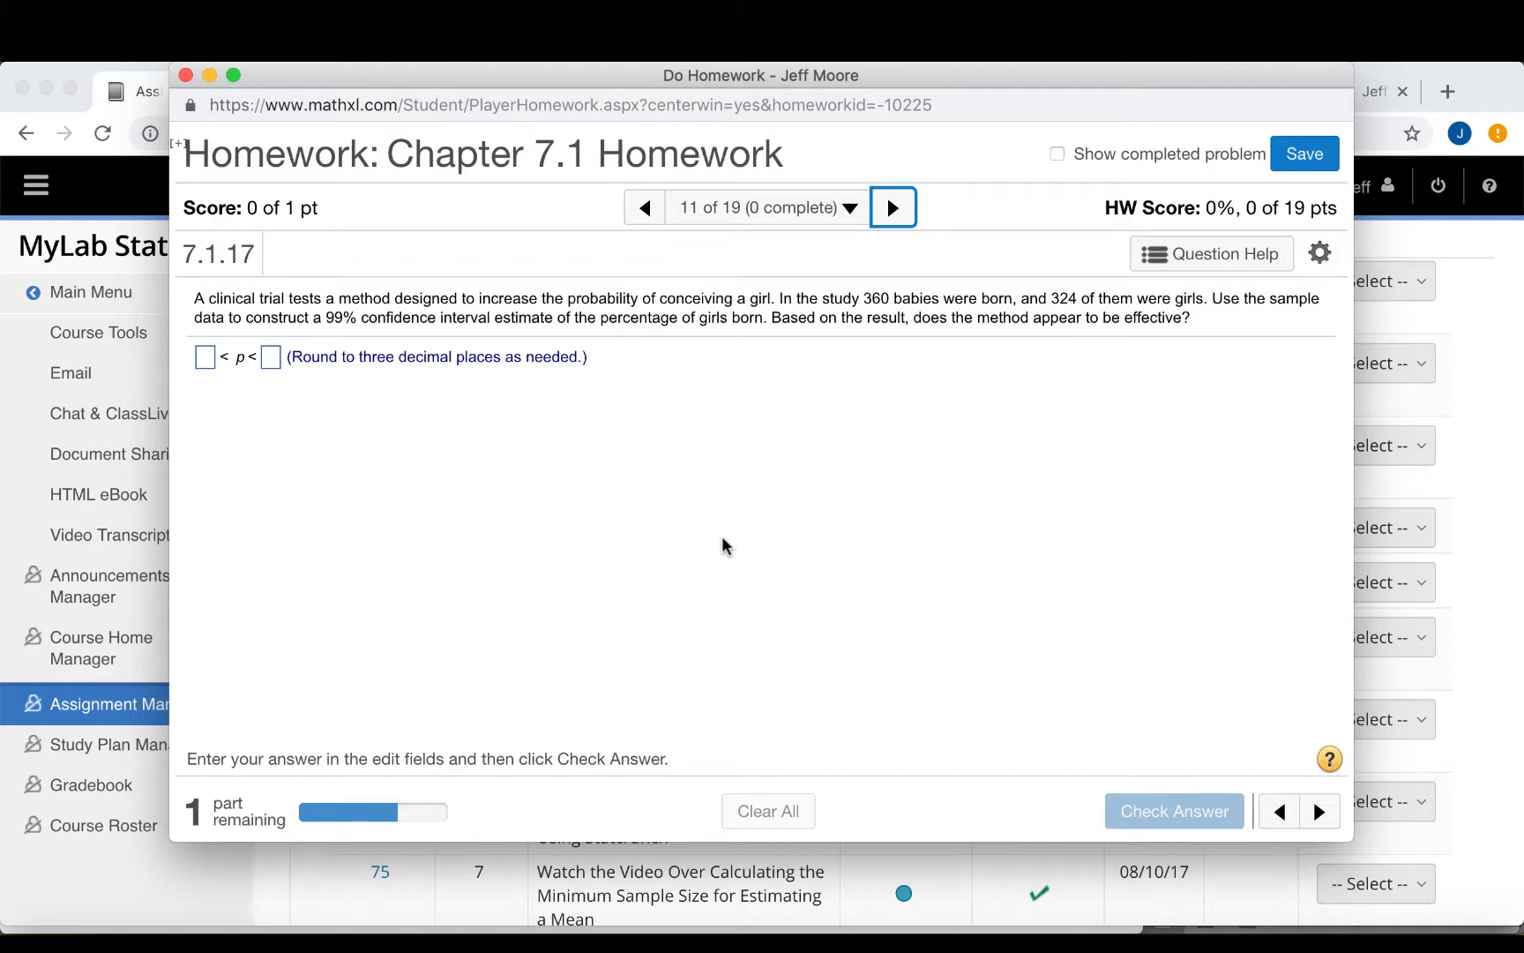
mouse_move(1210, 254)
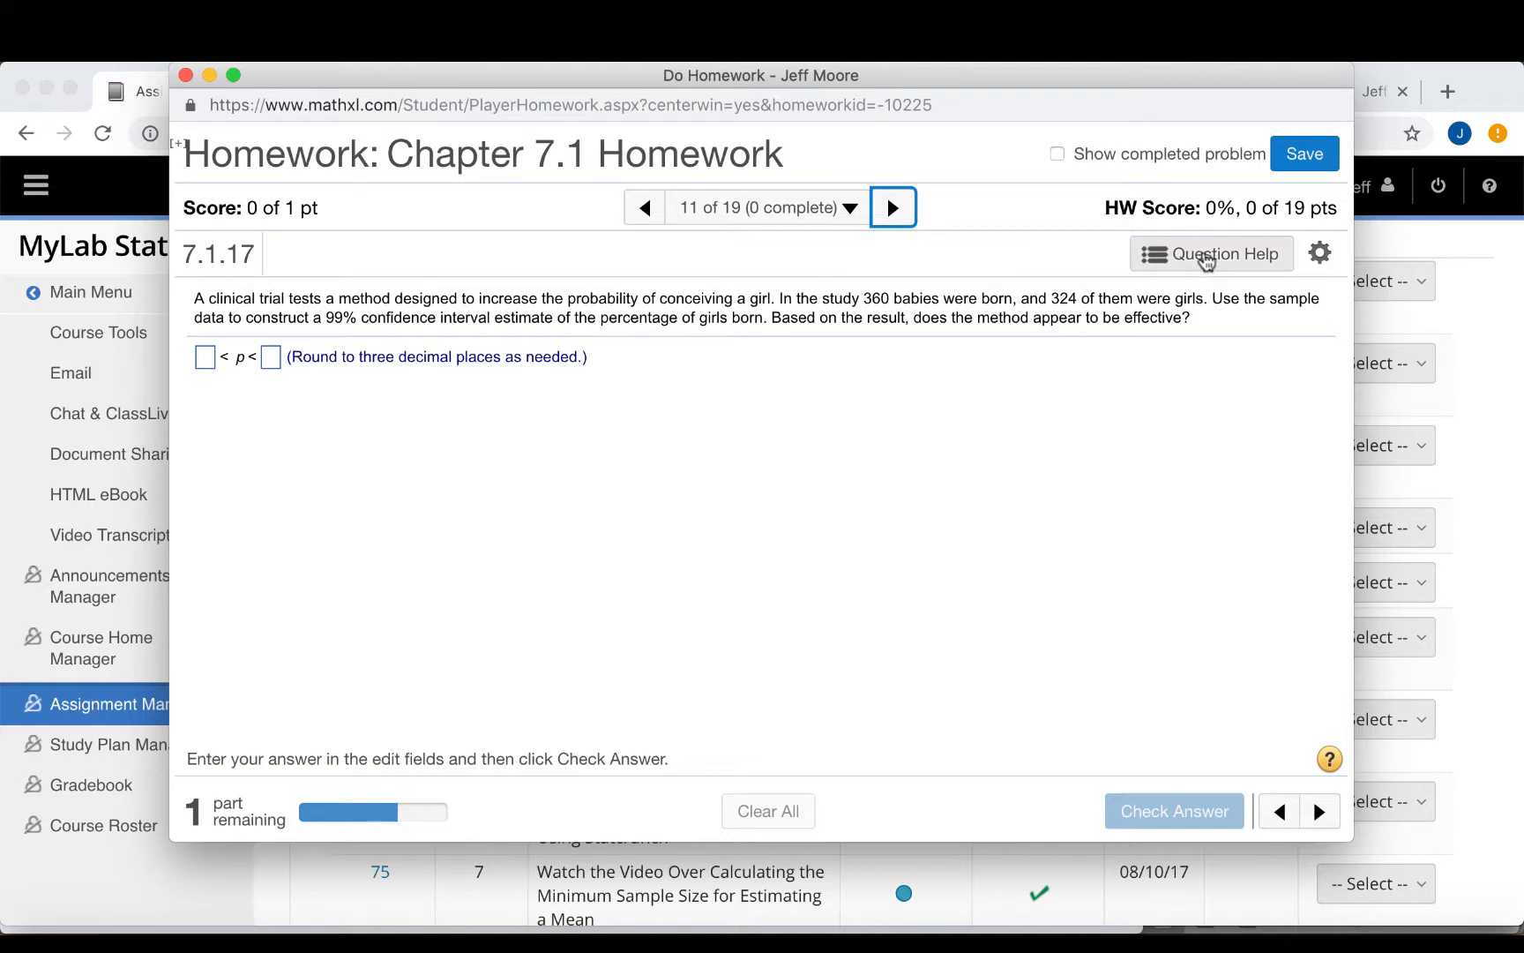
- Launch StatCrunch from Question Help and start a one-sample proportion with summary counts
click(1210, 254)
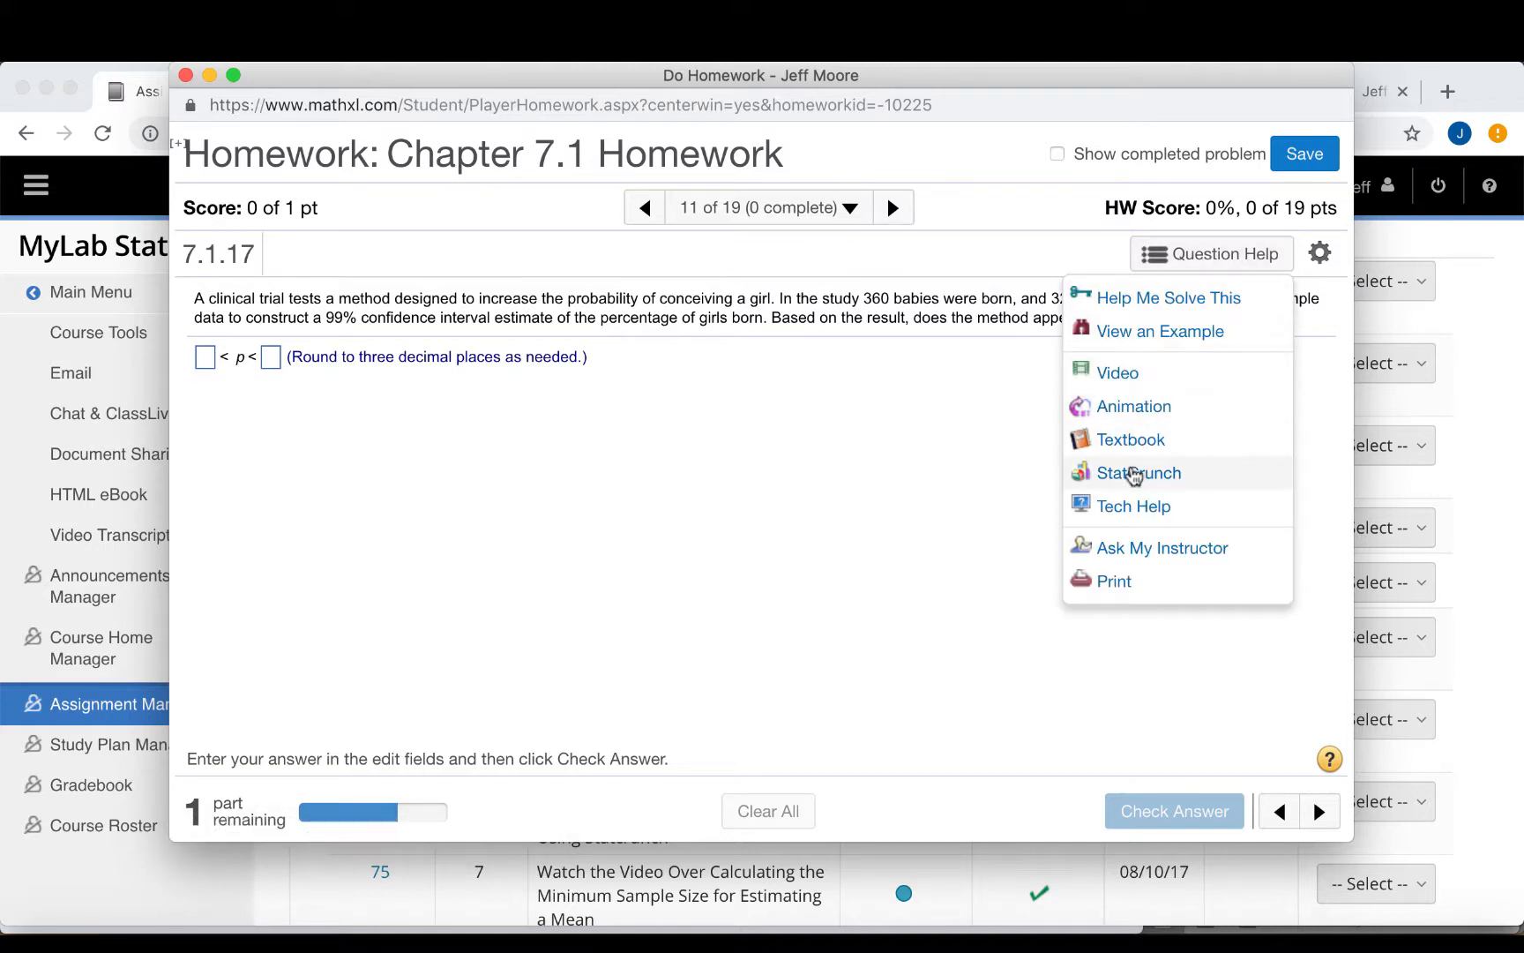
click(1136, 473)
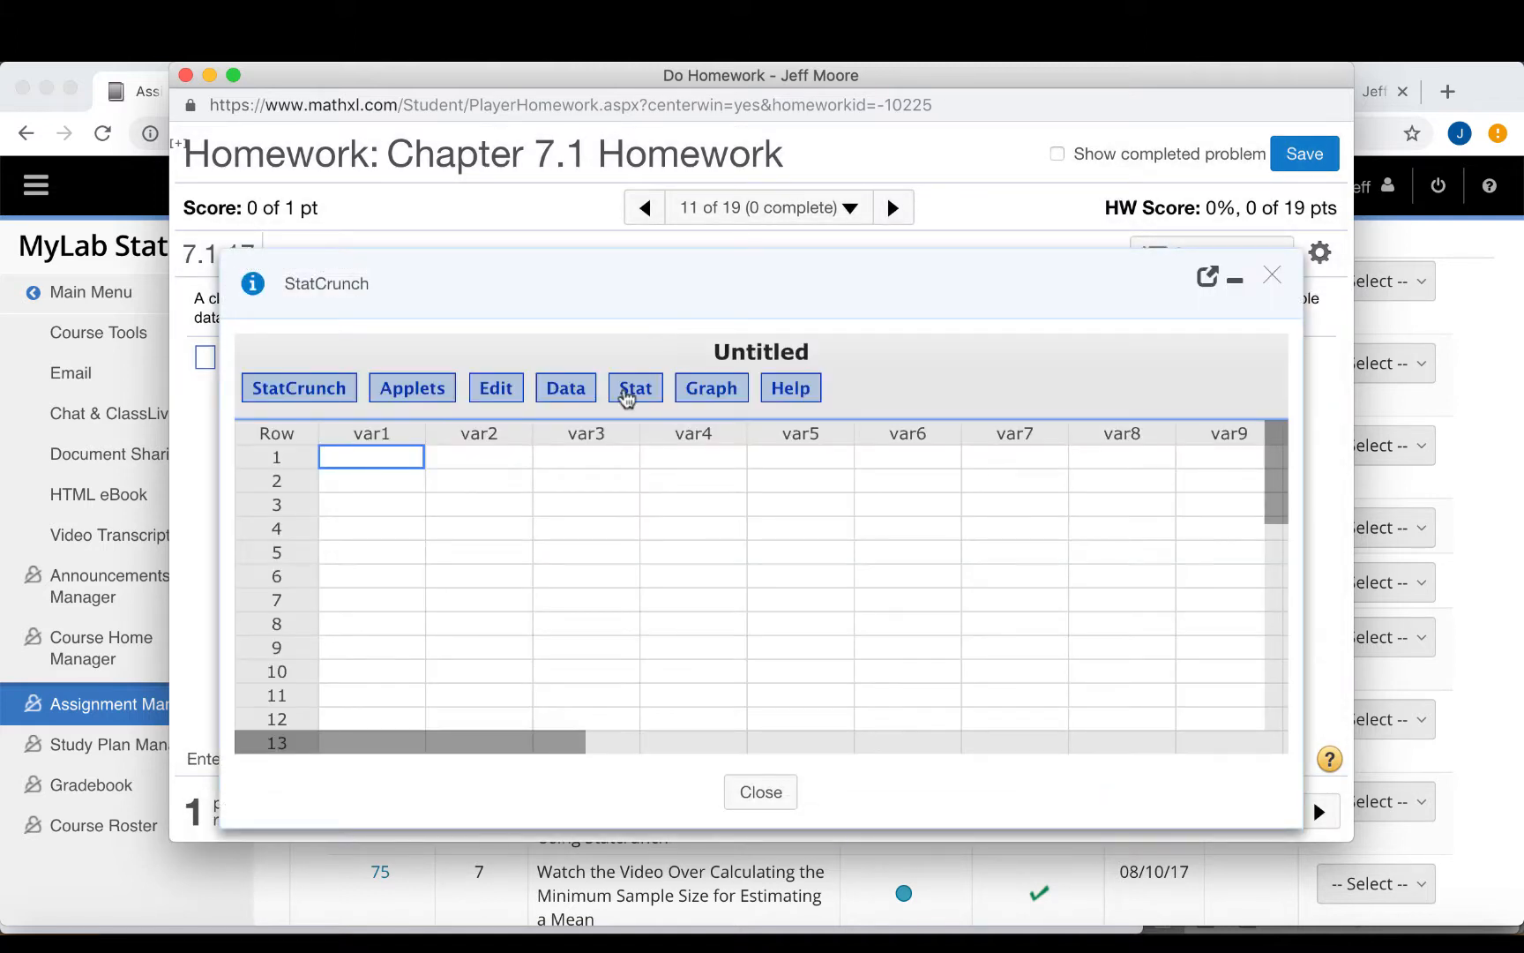
click(634, 387)
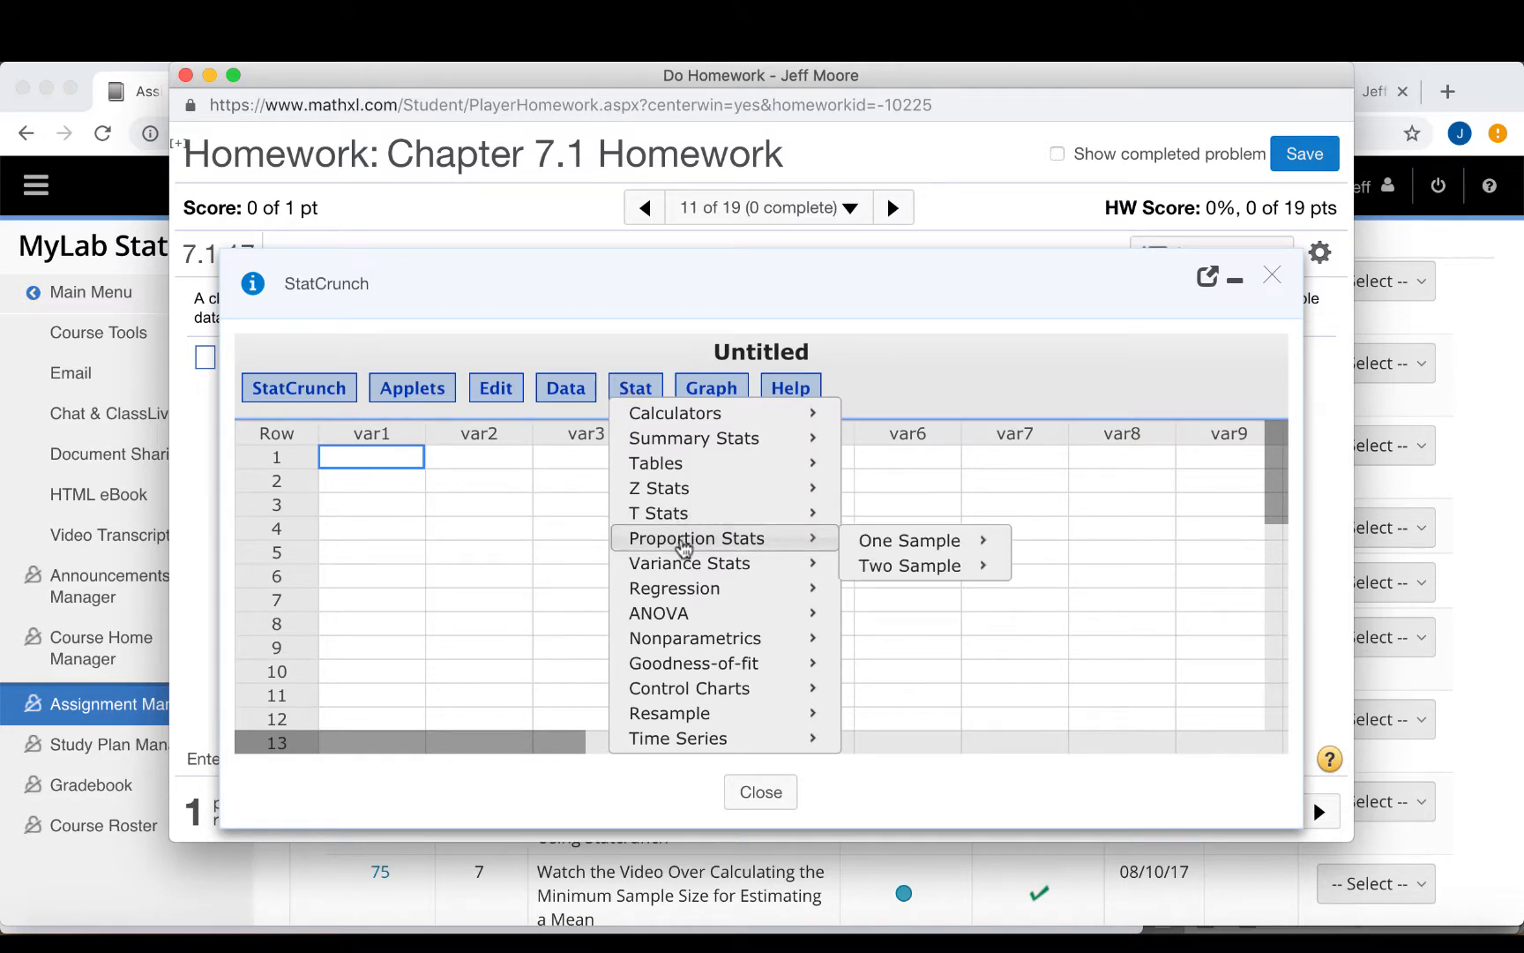
mouse_move(908, 541)
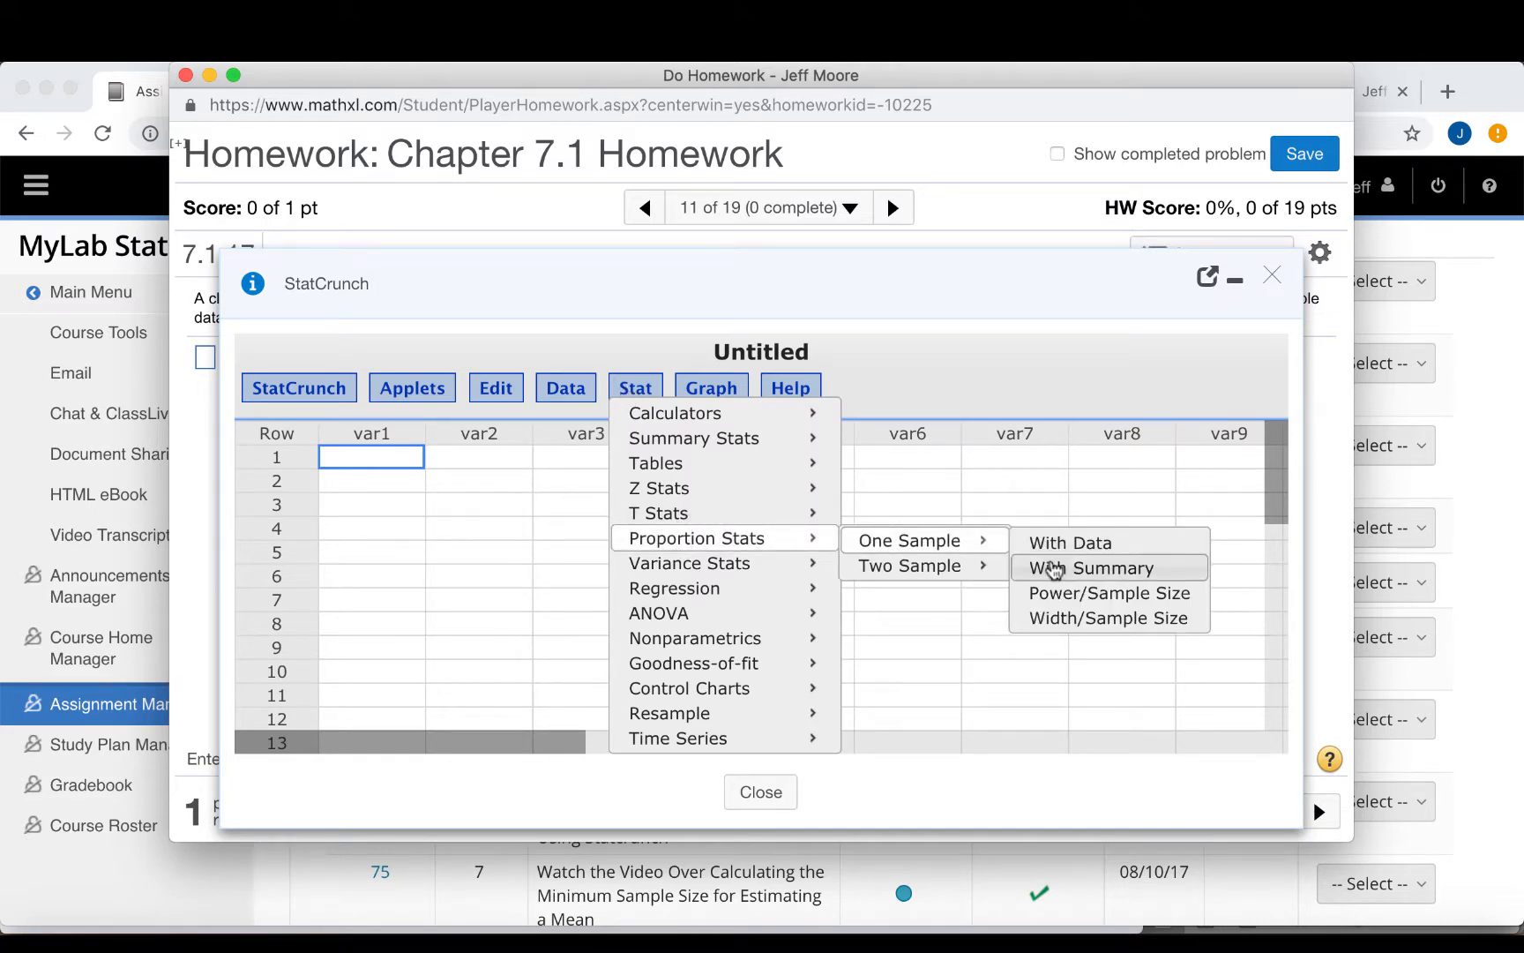
click(1090, 568)
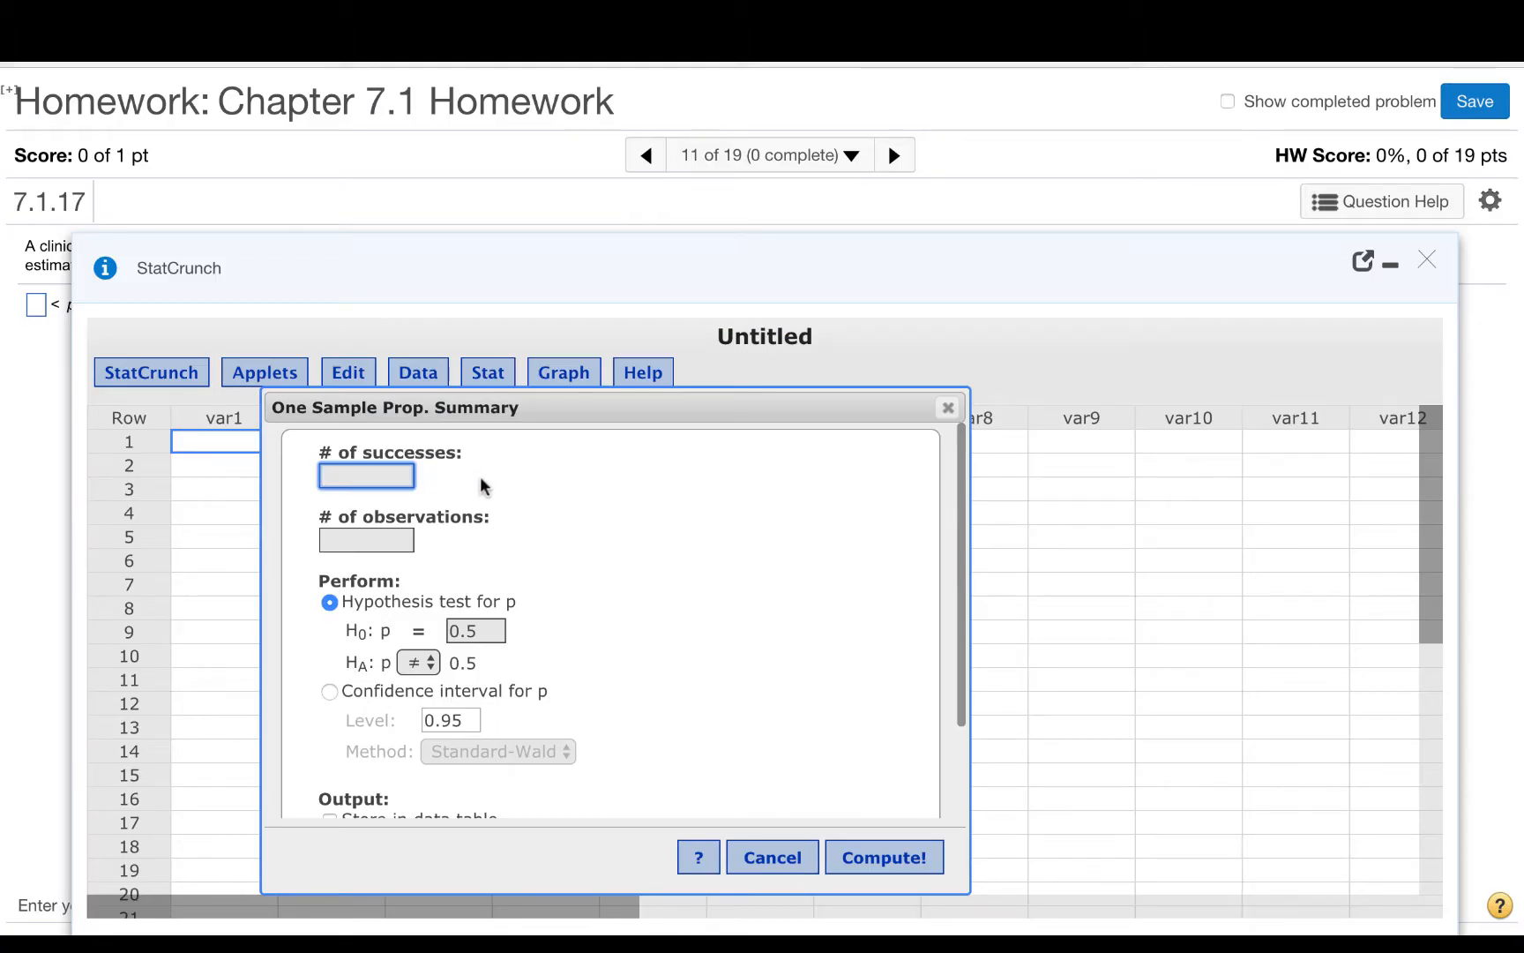
- Compute a 0.99 confidence interval for p from 324 successes in 360 observations
text(324)
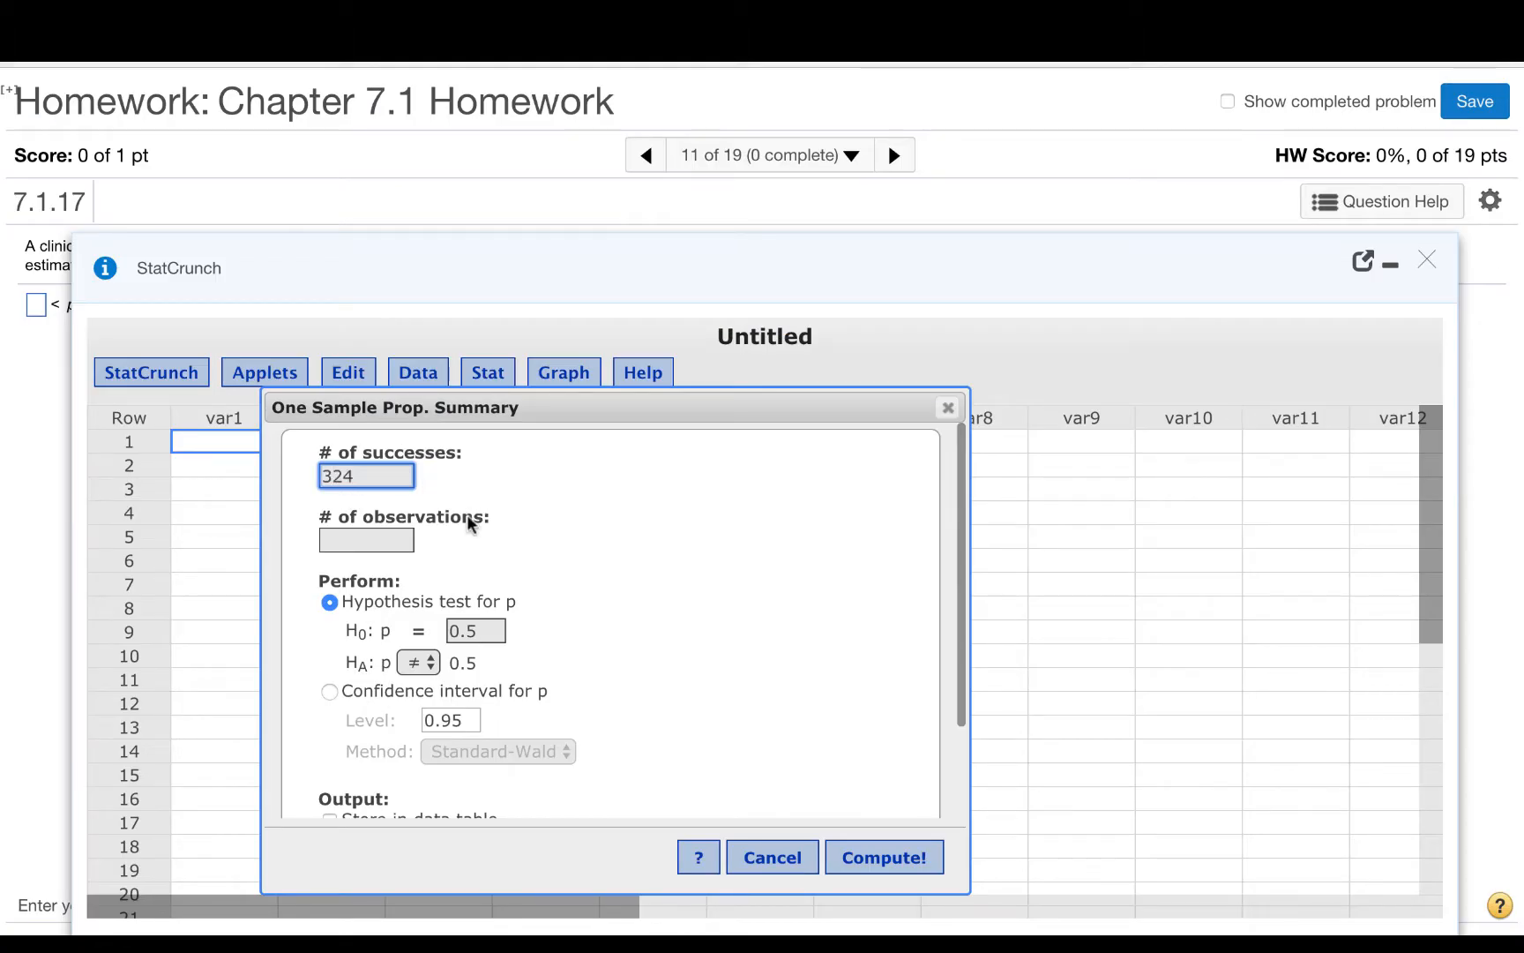
text(3)
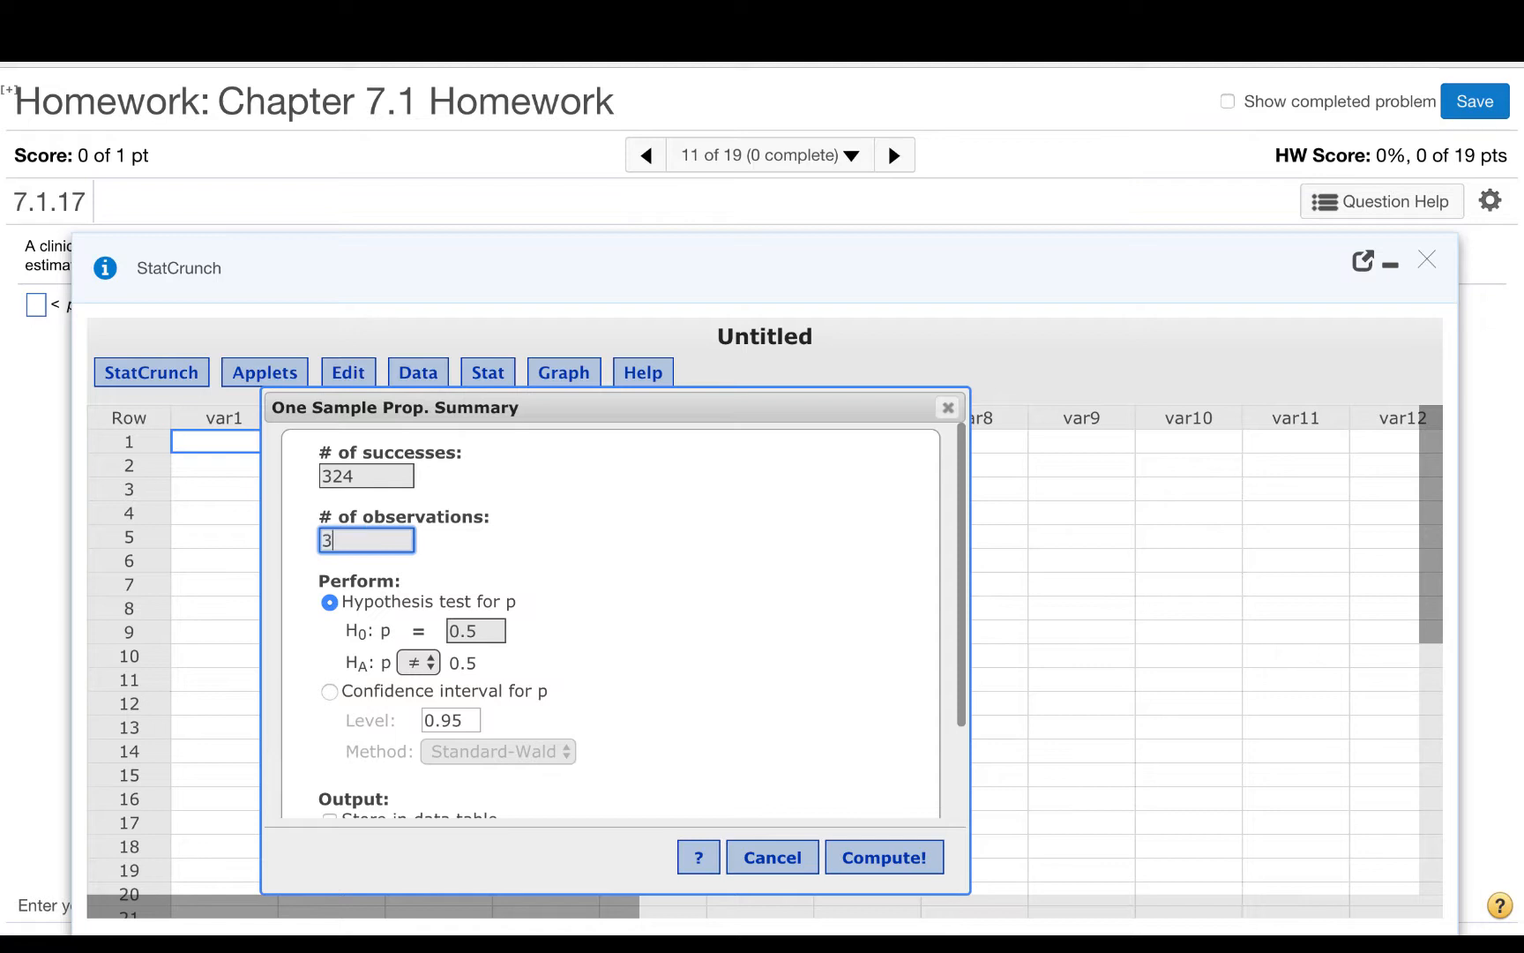
text(60)
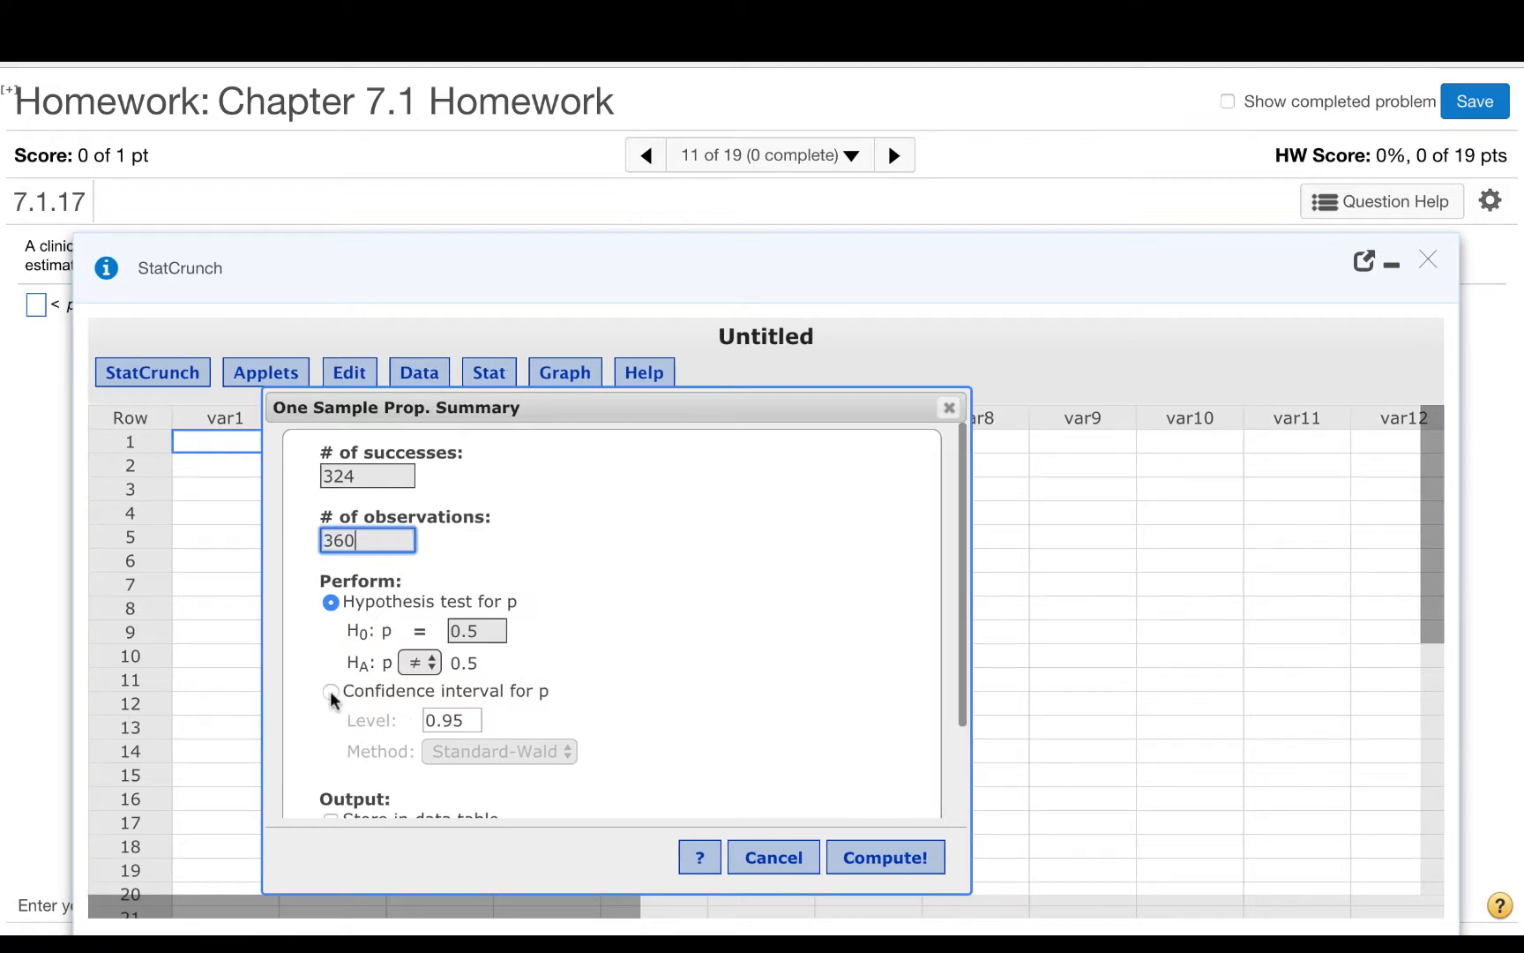
click(331, 695)
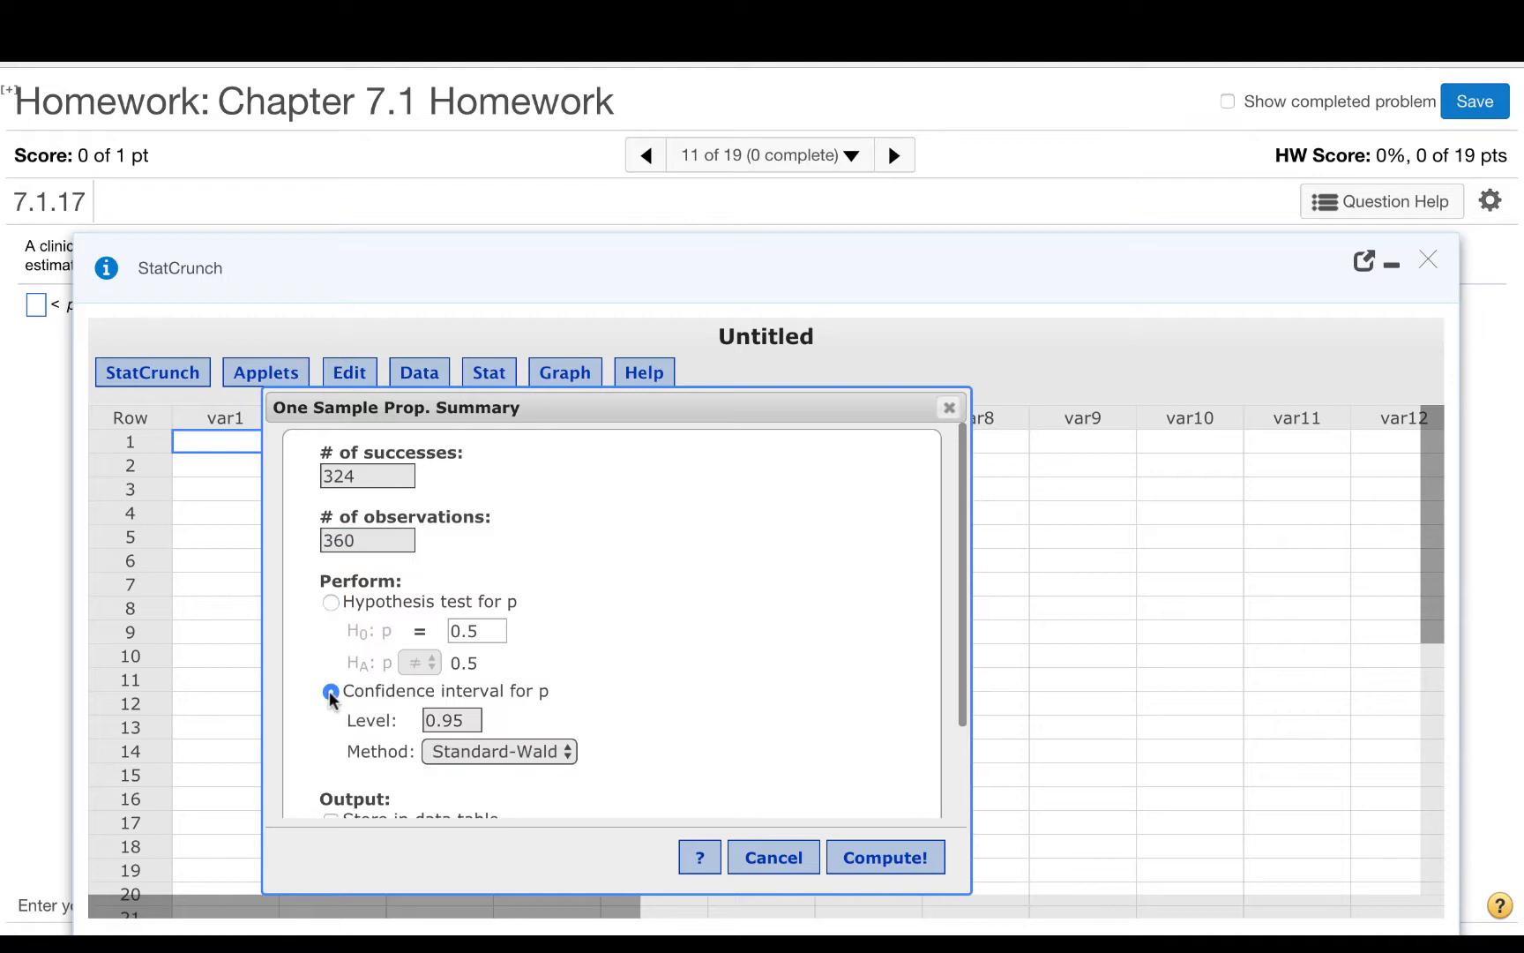
click(451, 720)
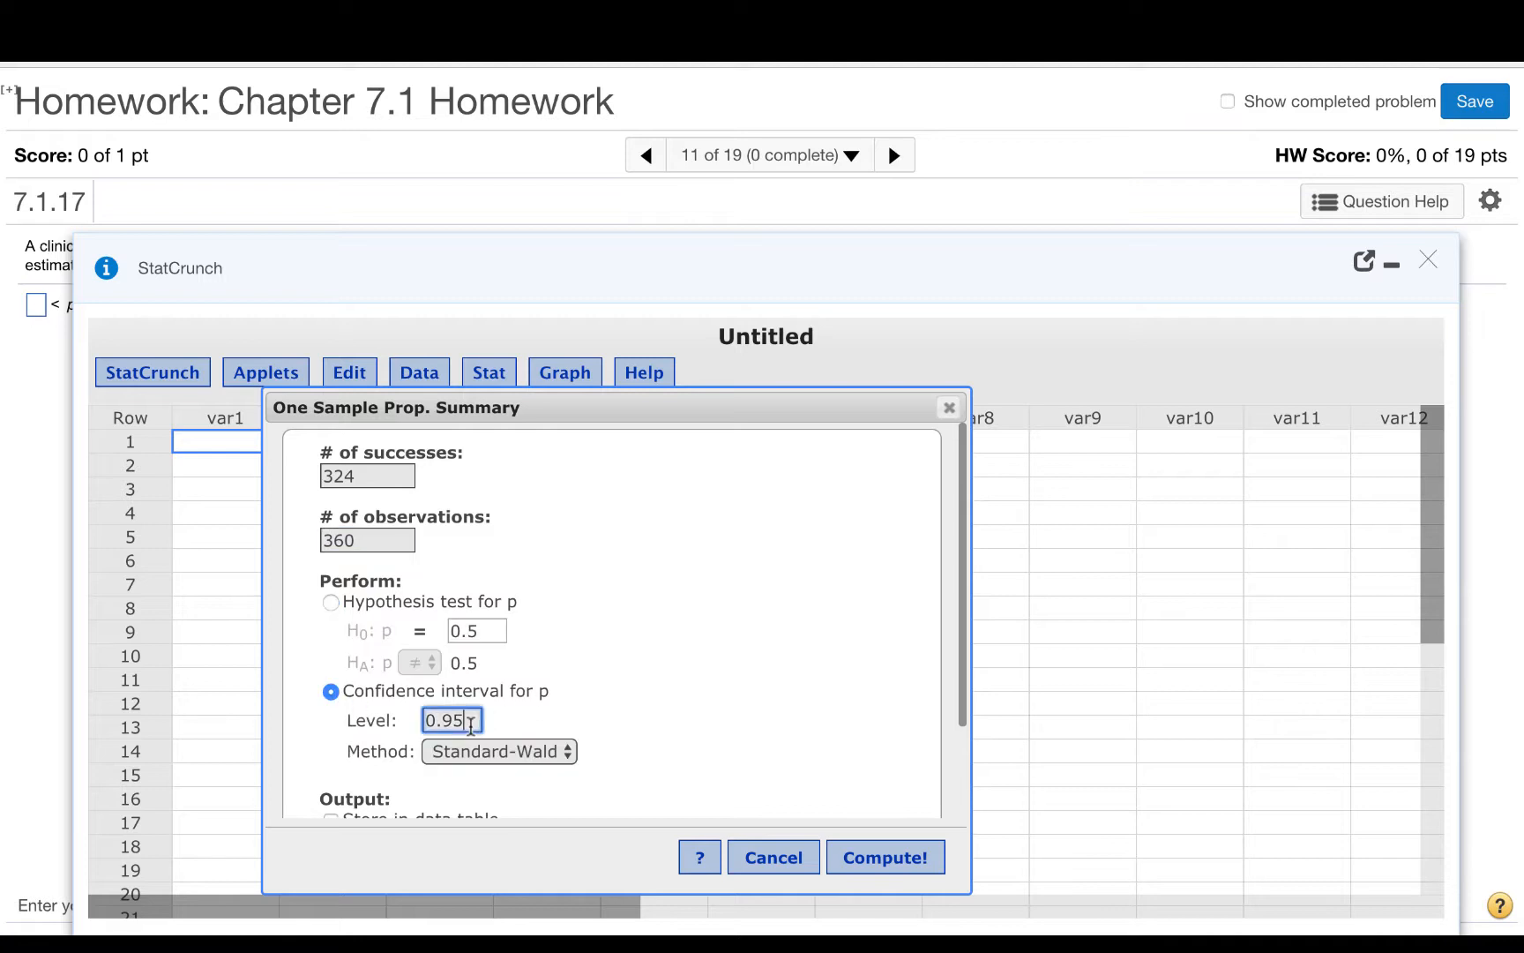
text(0.99)
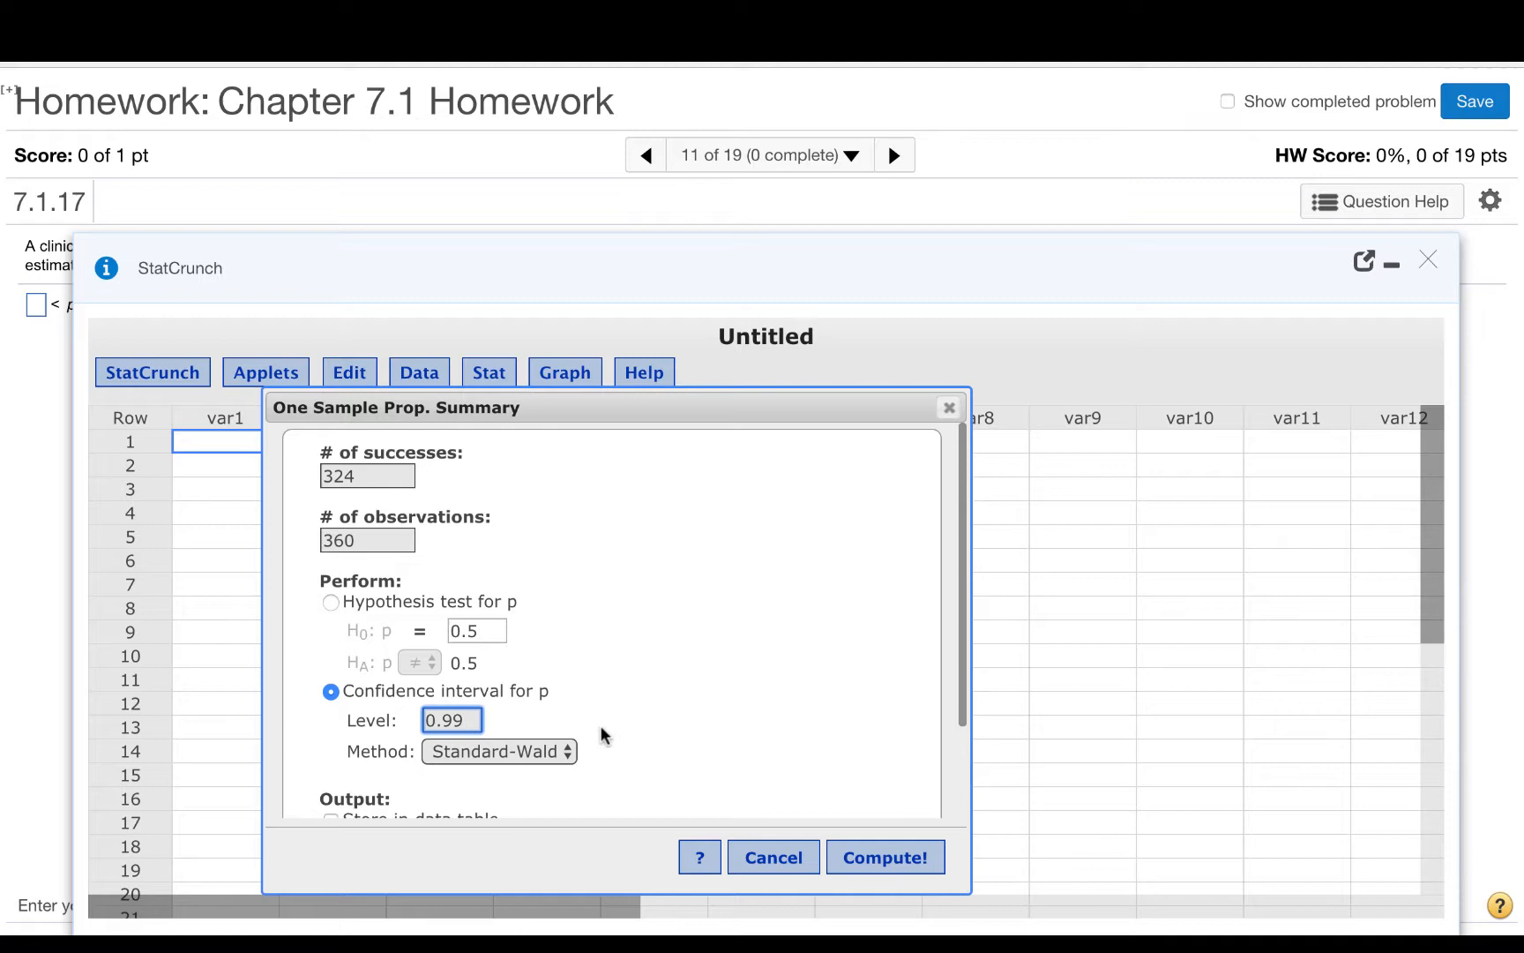
click(882, 858)
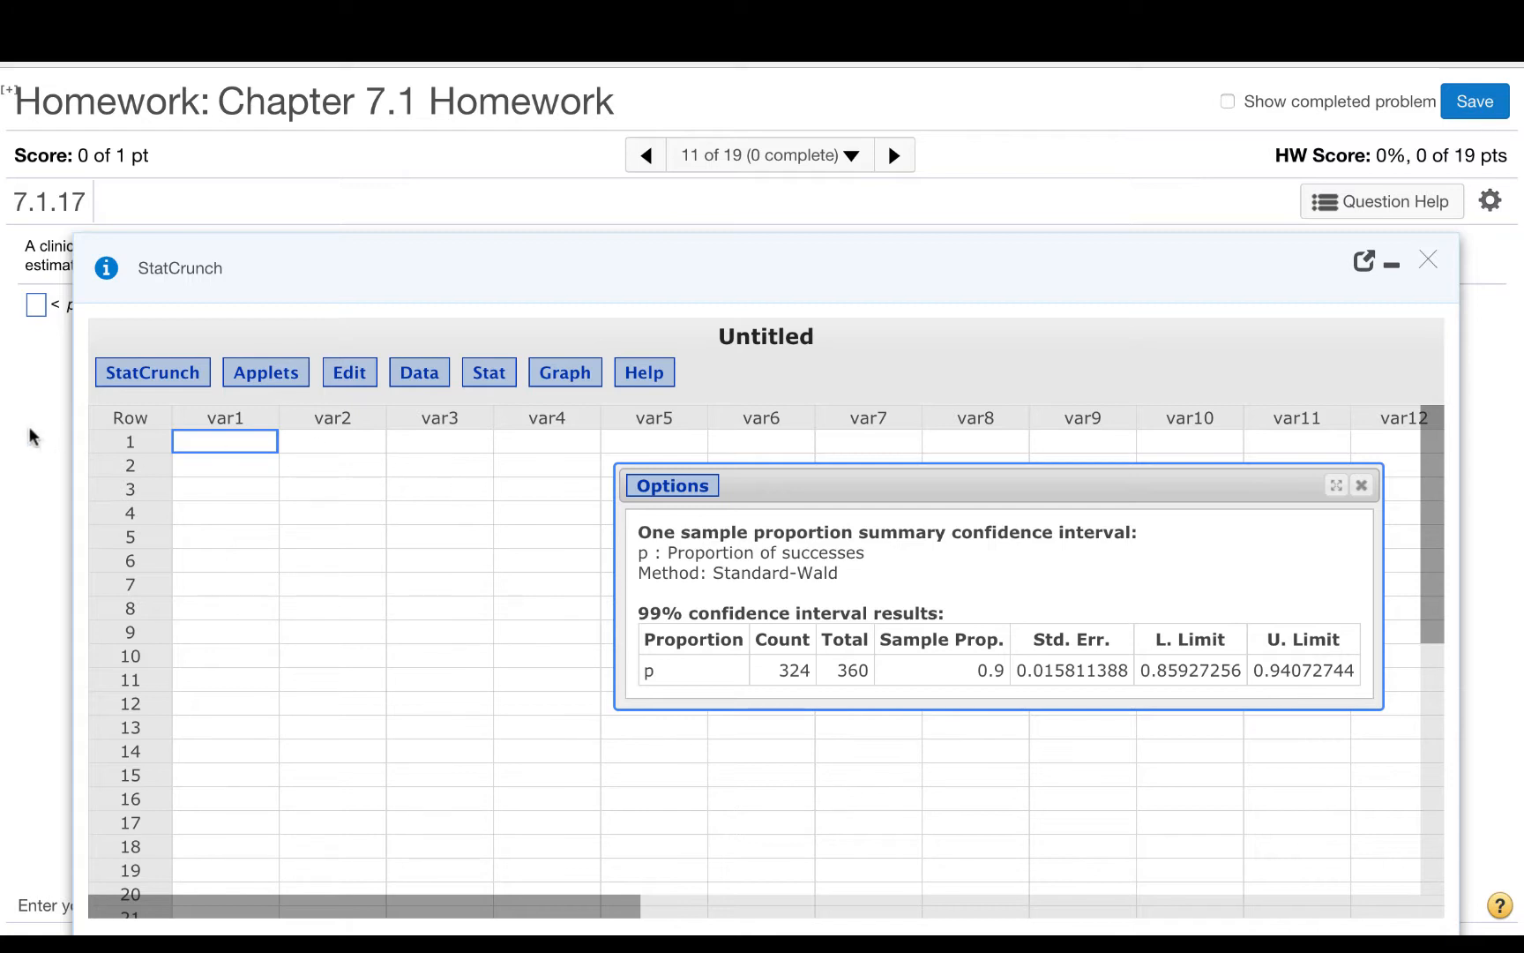
- Close StatCrunch to return to the homework question
click(1427, 259)
text(.859)
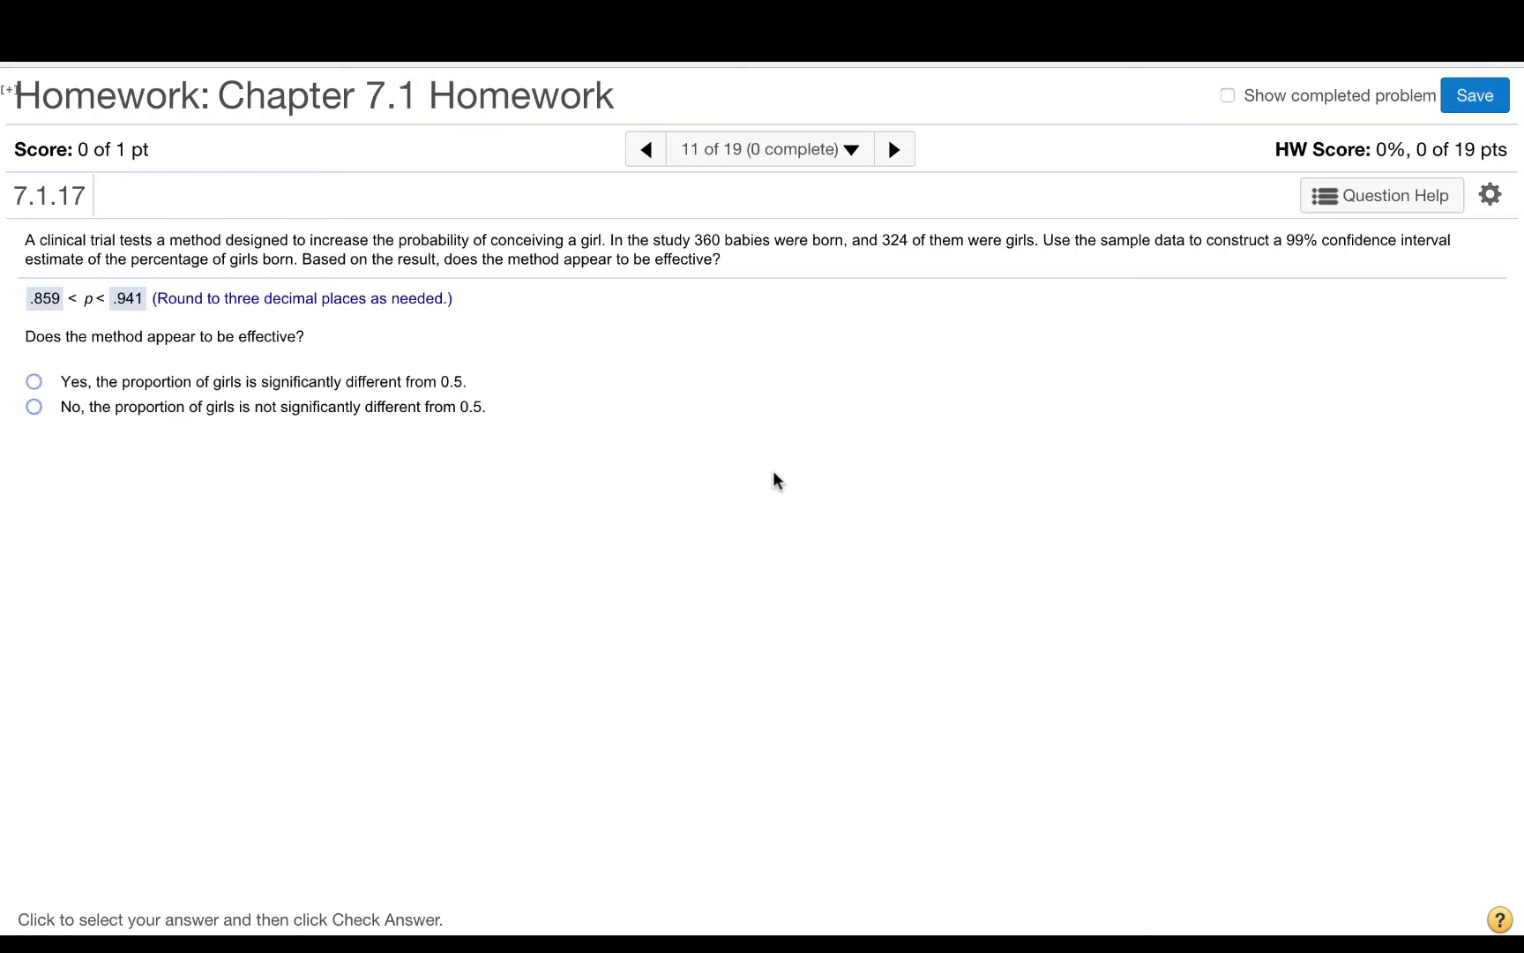
mouse_move(79, 326)
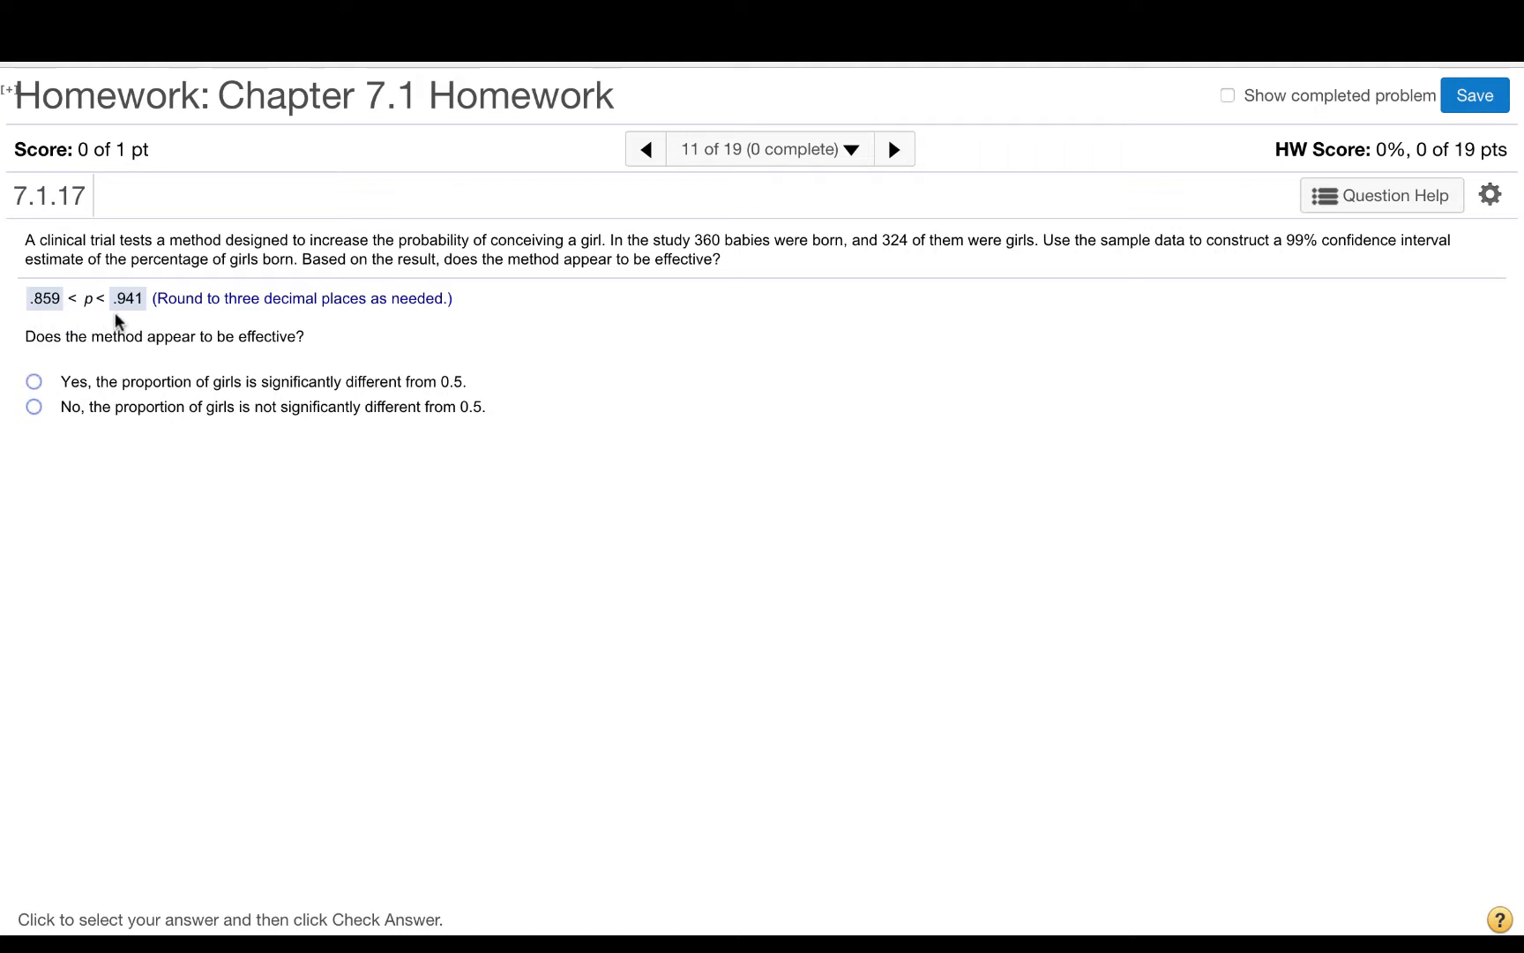
mouse_move(85, 321)
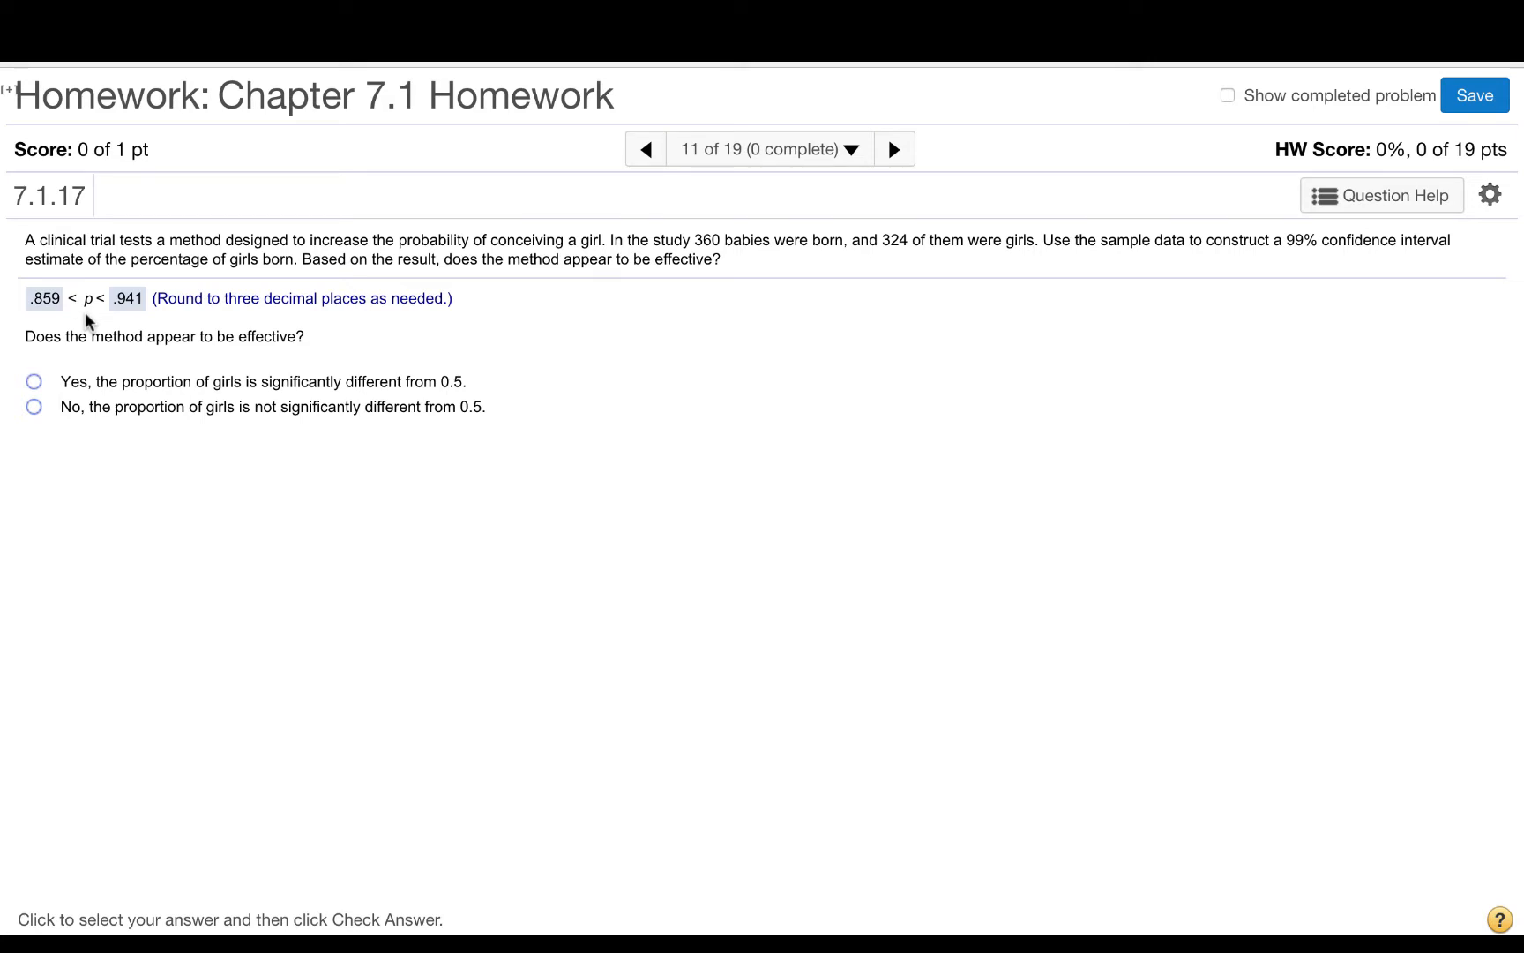
mouse_move(75, 328)
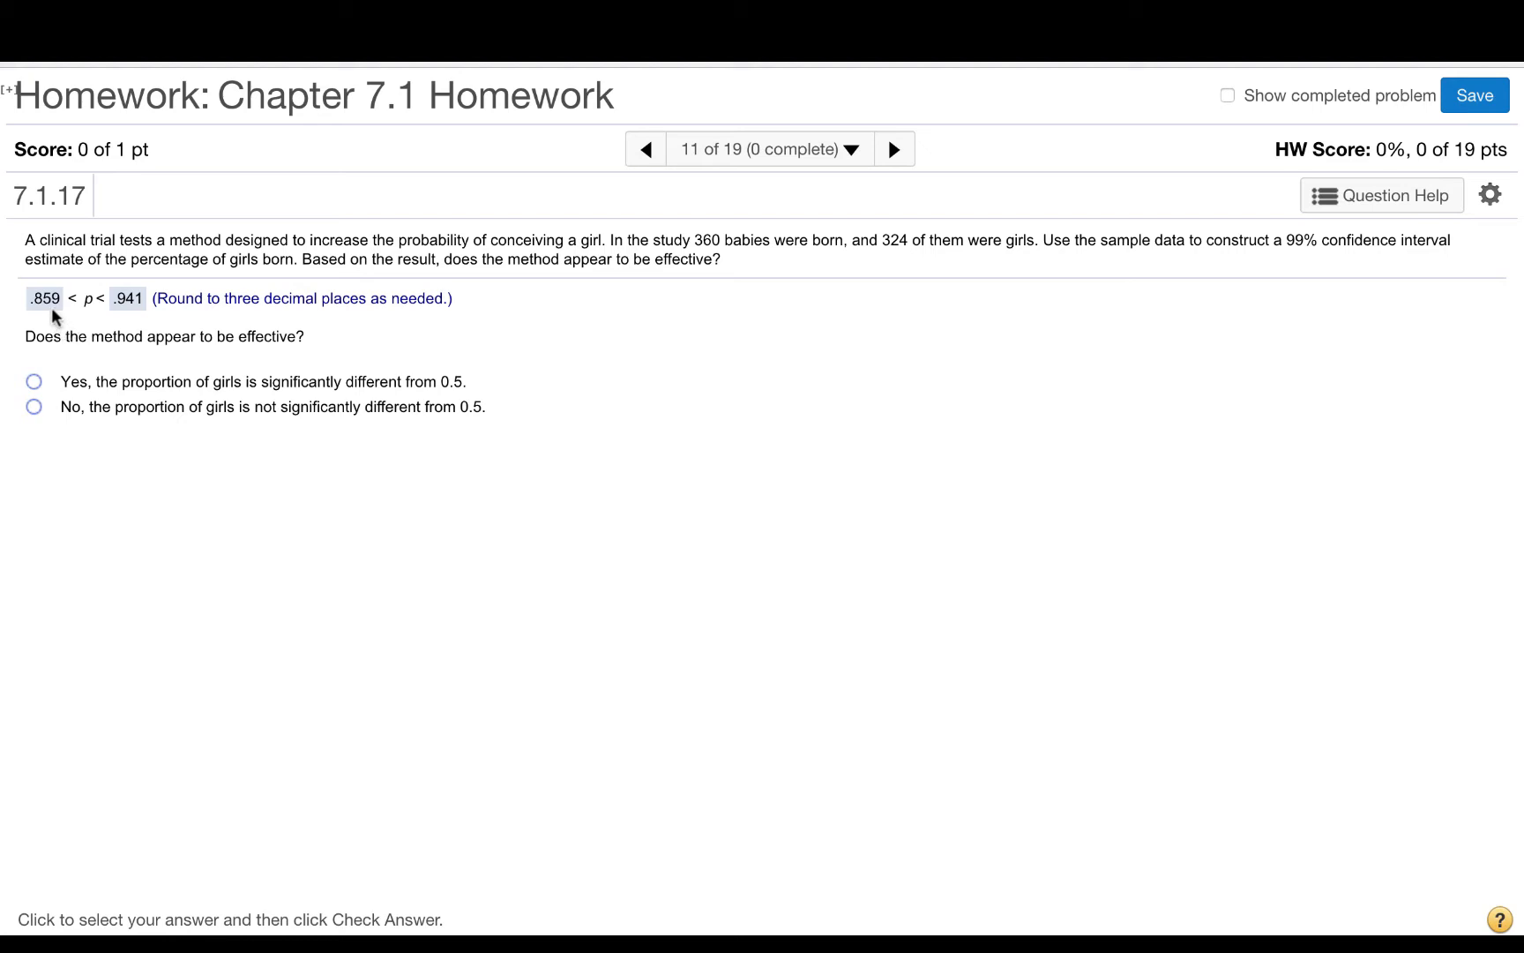
mouse_move(86, 322)
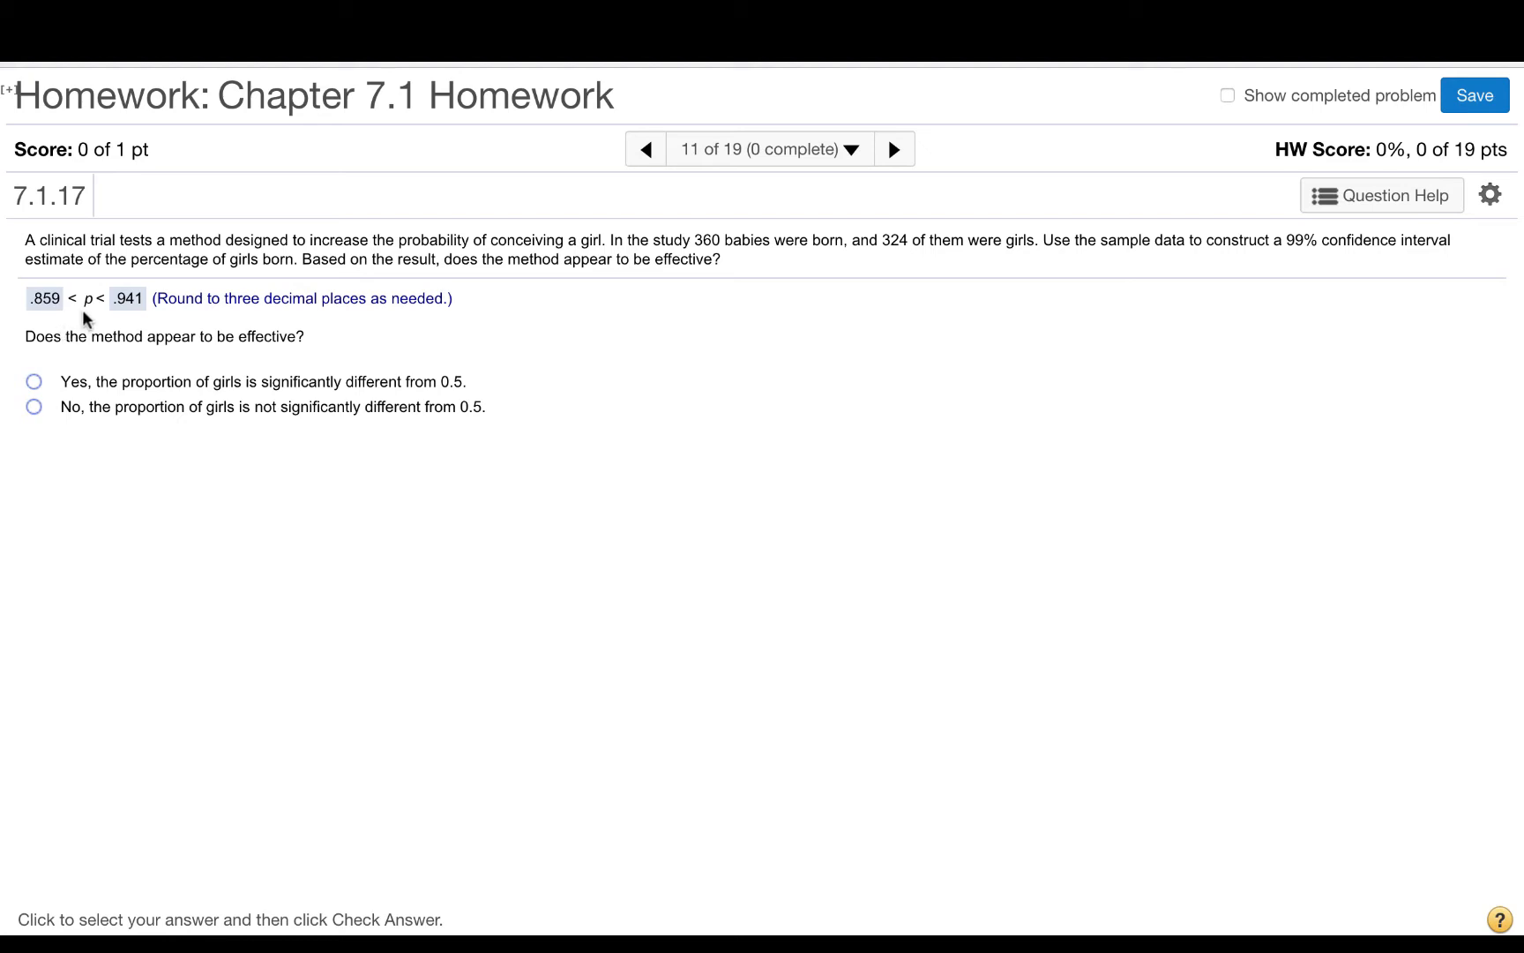
mouse_move(135, 321)
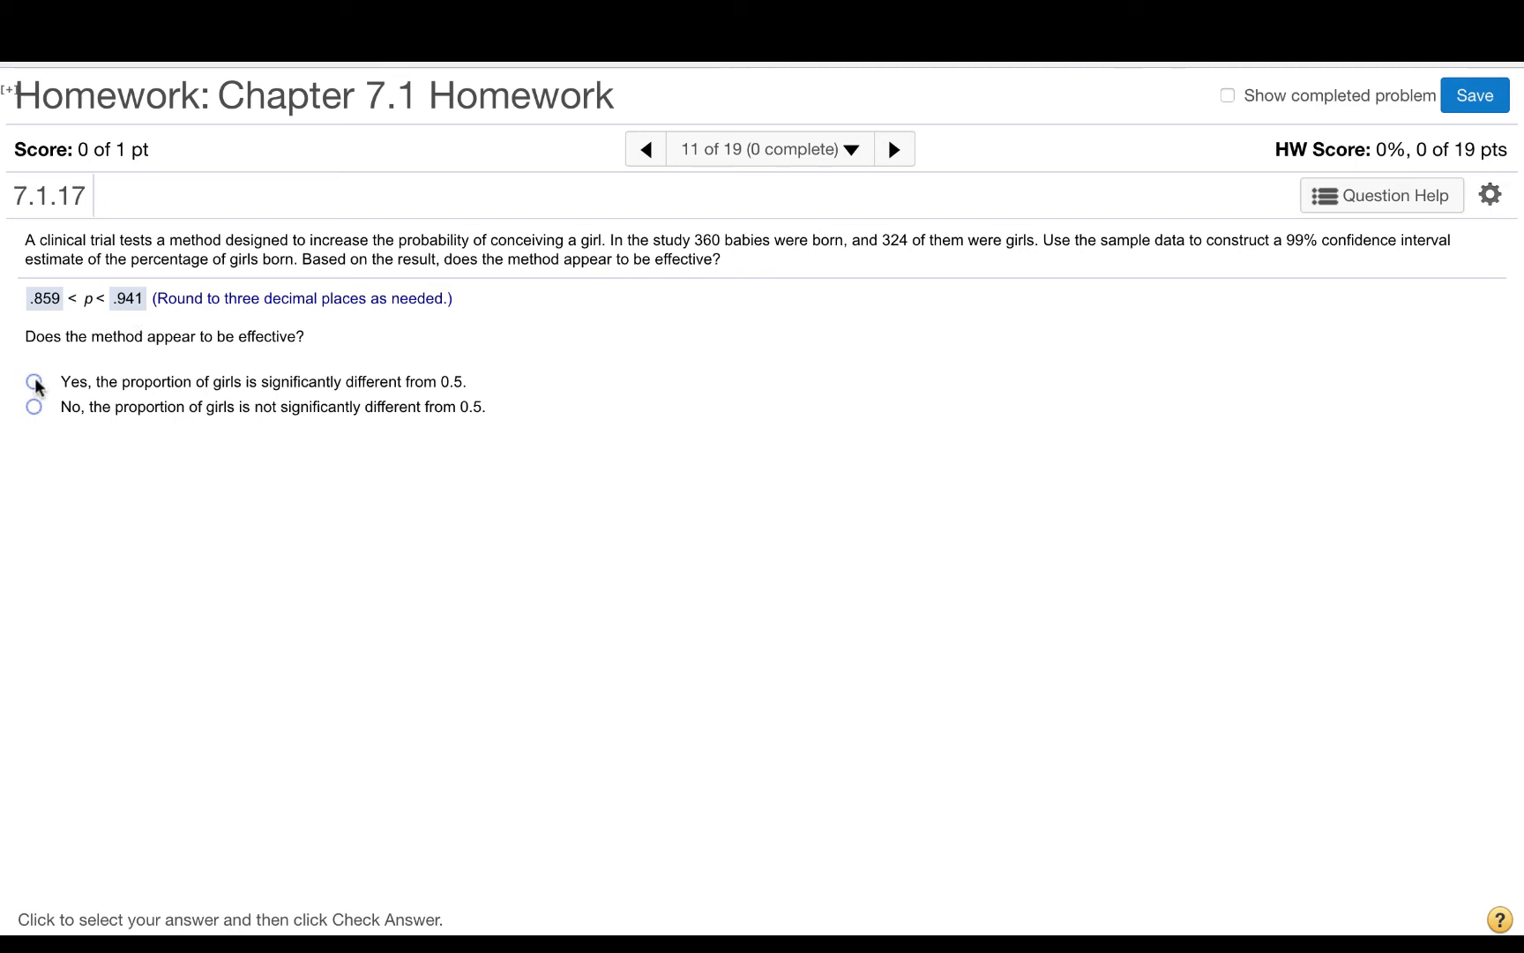
- Answer 'Yes', the method appears effective because the girl proportion differs from 0.5
click(34, 381)
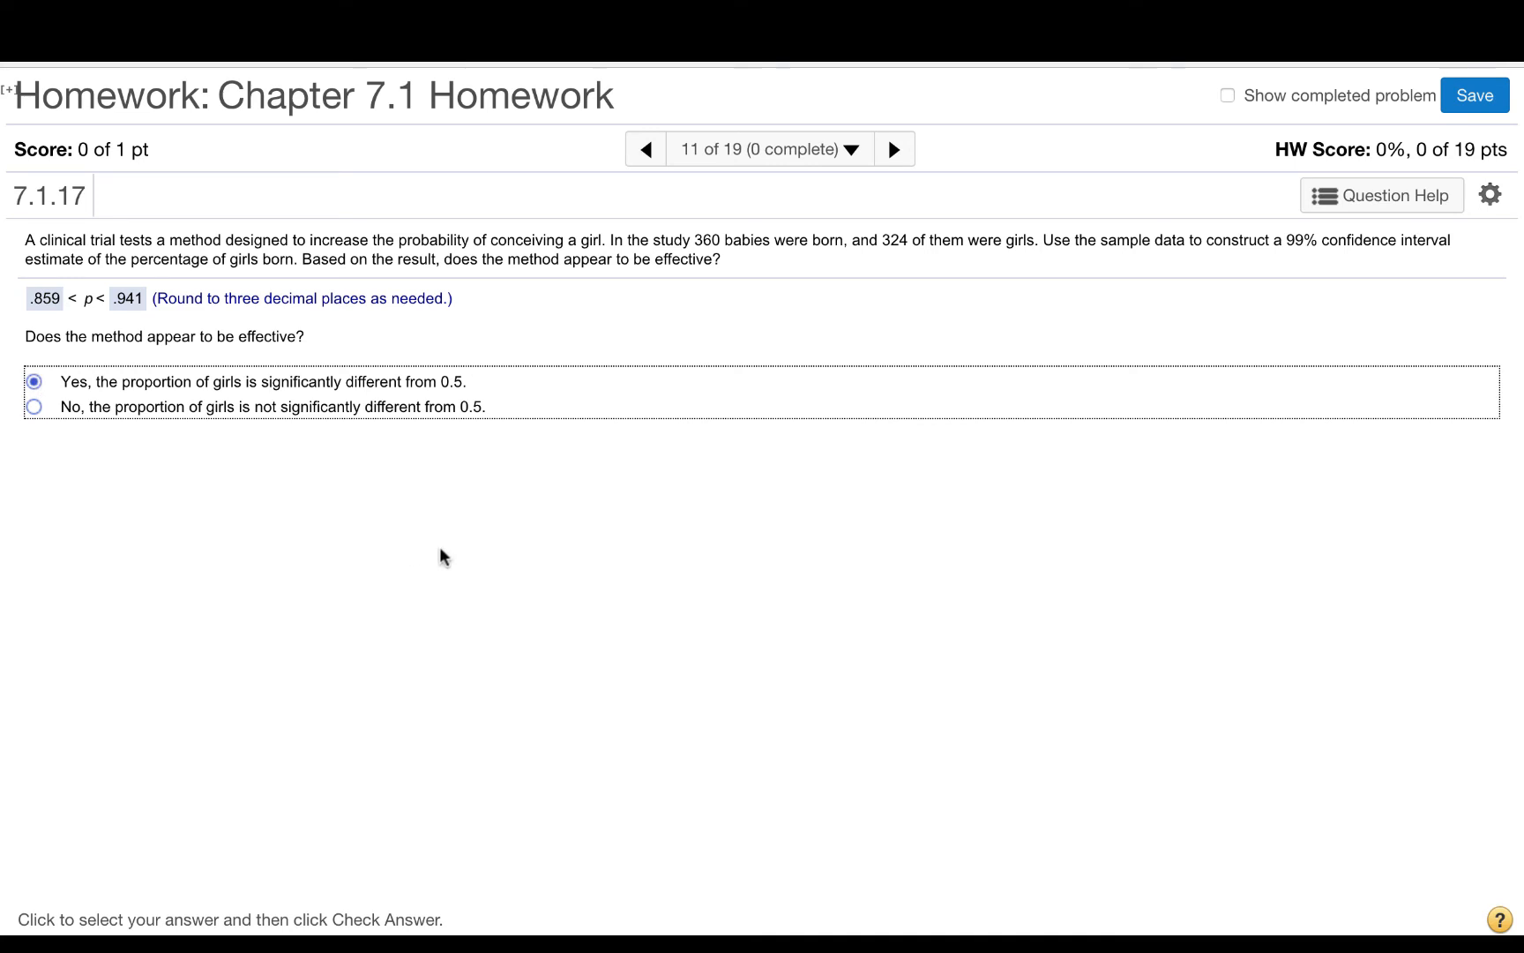
mouse_move(583, 565)
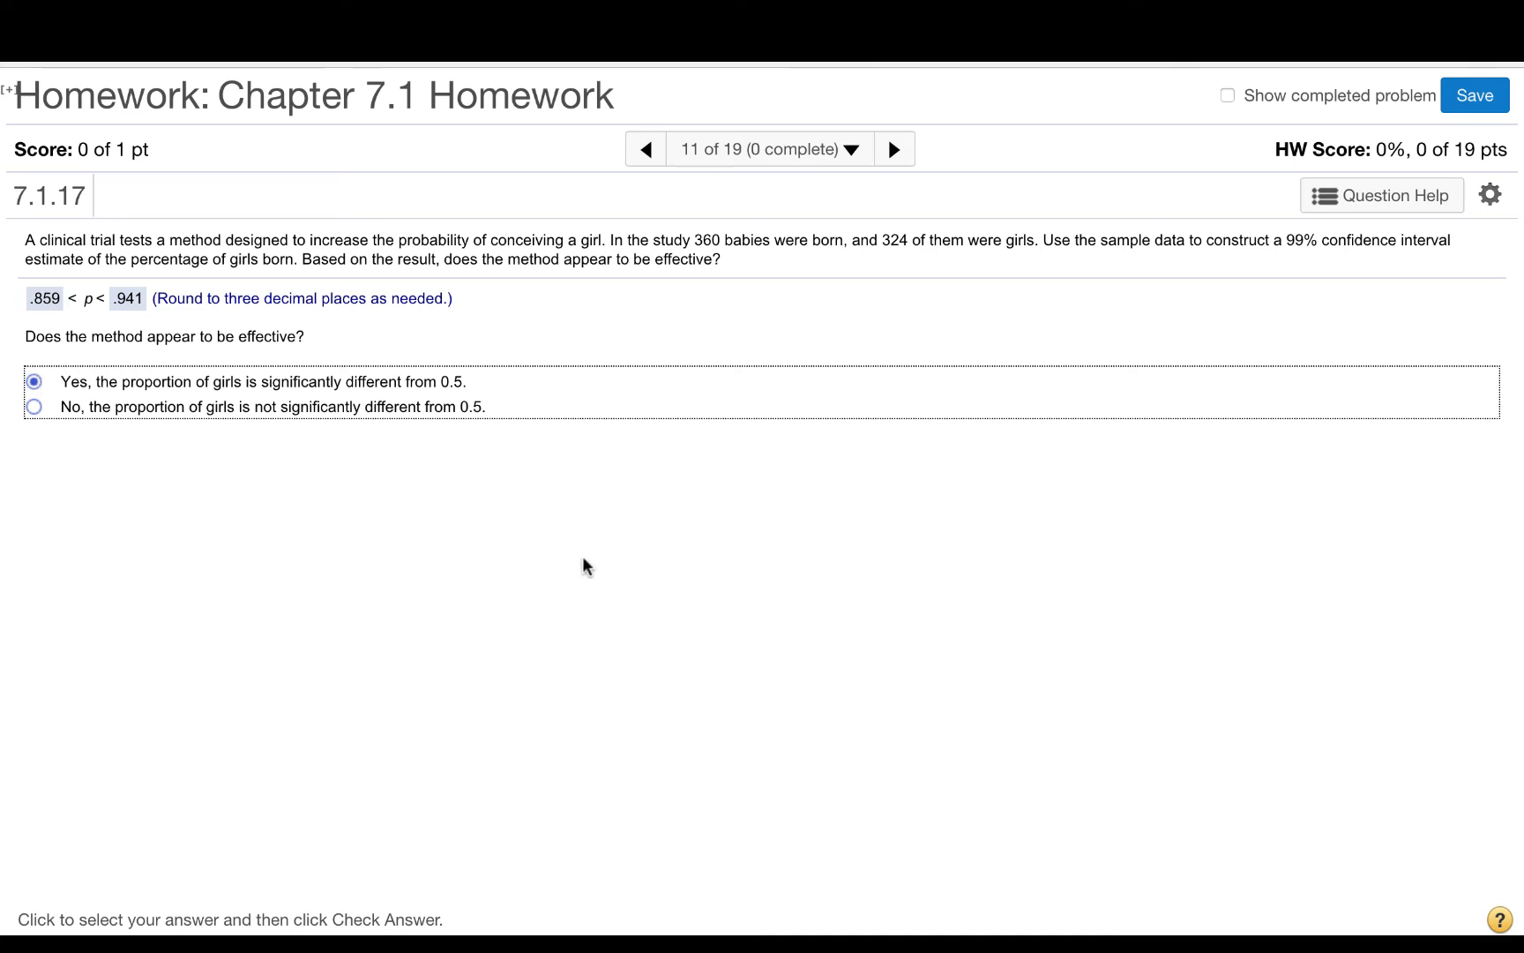